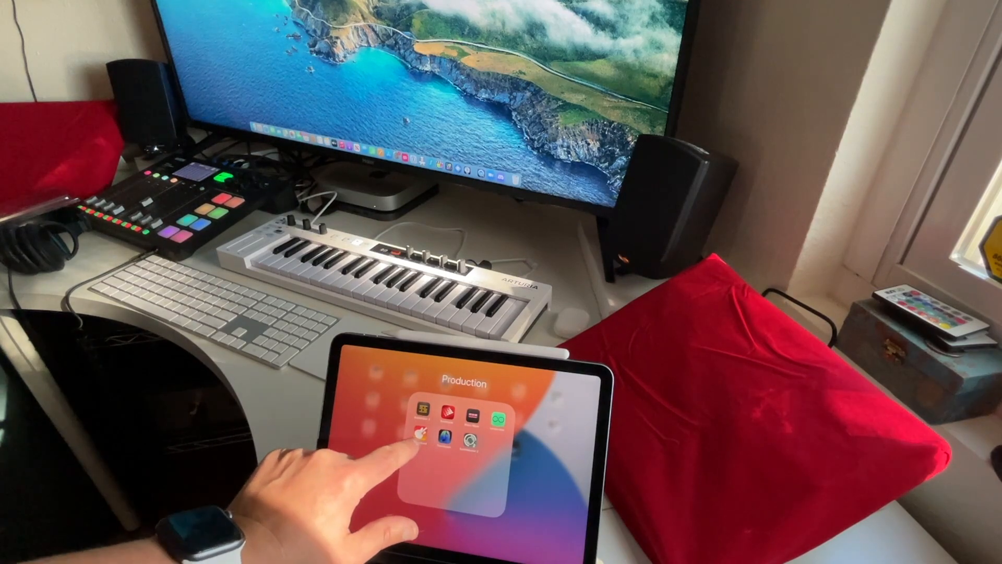
Launch GarageBand from the Production folder so the saved song begins loading
left_click(423, 441)
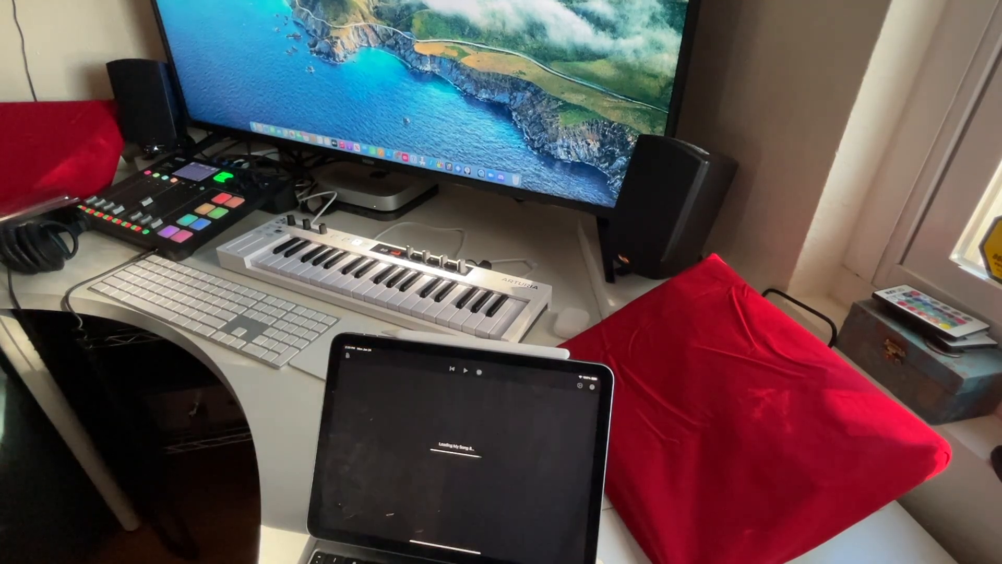